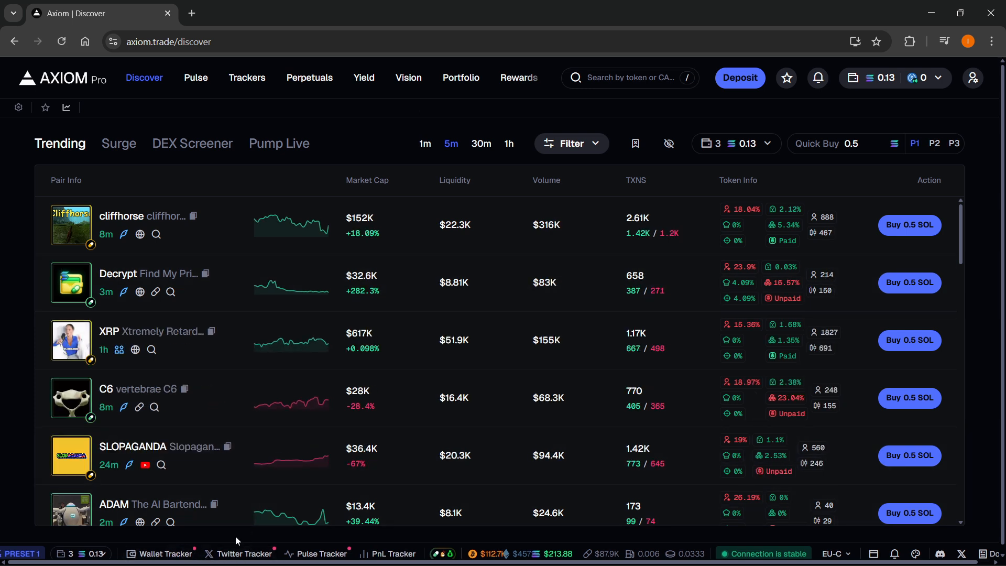
{"action": "mouse_move", "coordinate": [518, 76]}
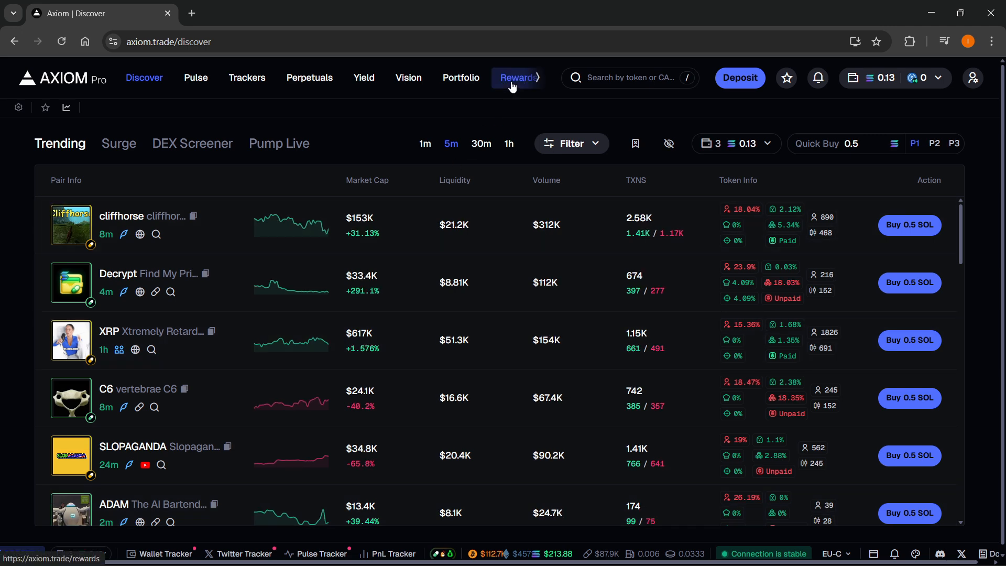
{"action": "mouse_move", "coordinate": [310, 78]}
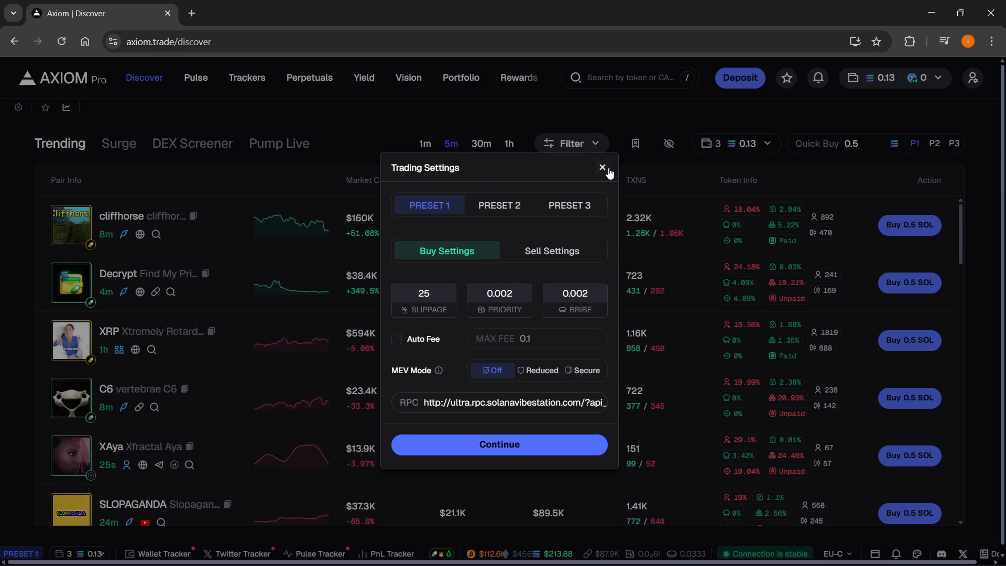
Leave trading settings and show the Wallet Manager list of the seven tracked wallets.
{"action": "left_click", "coordinate": [602, 168]}
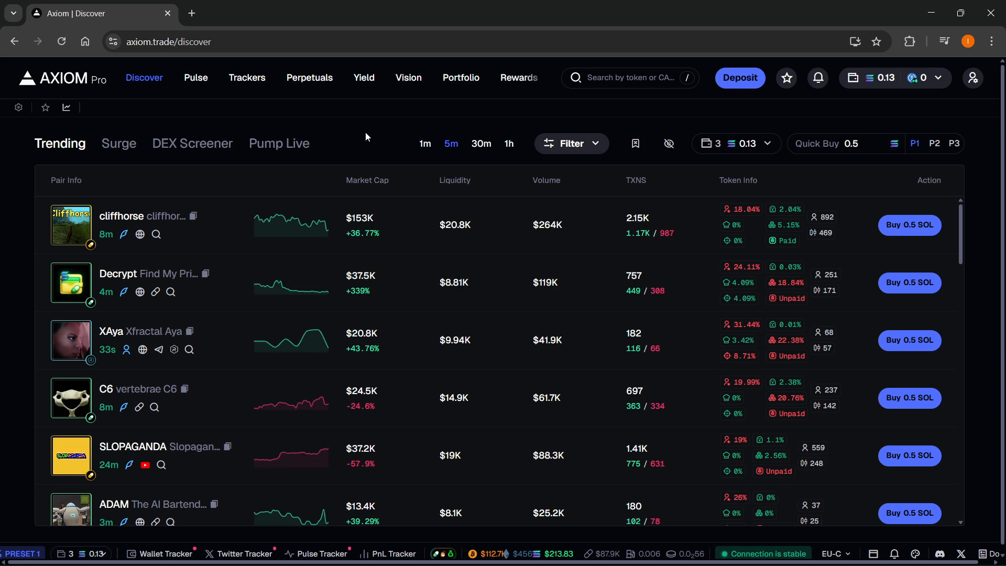
{"action": "left_click", "coordinate": [247, 78]}
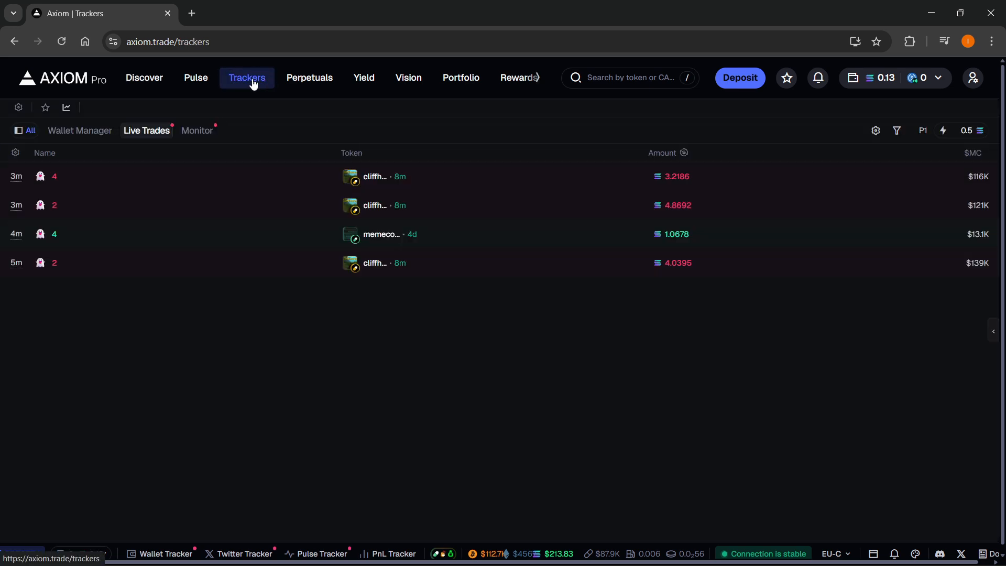
{"action": "left_click", "coordinate": [88, 130]}
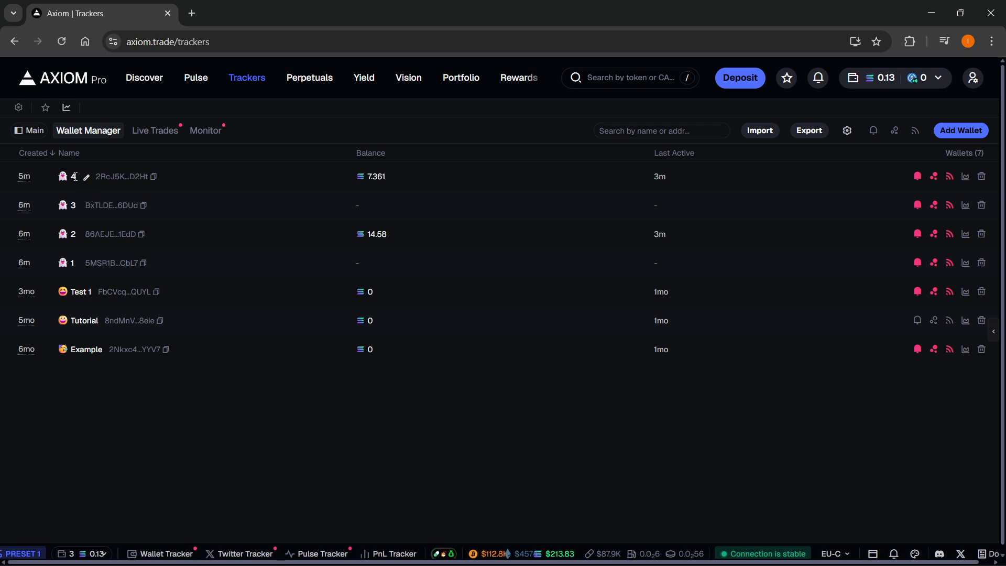
Start adding a new wallet, then close the Add Wallet form without adding.
{"action": "left_click", "coordinate": [961, 130]}
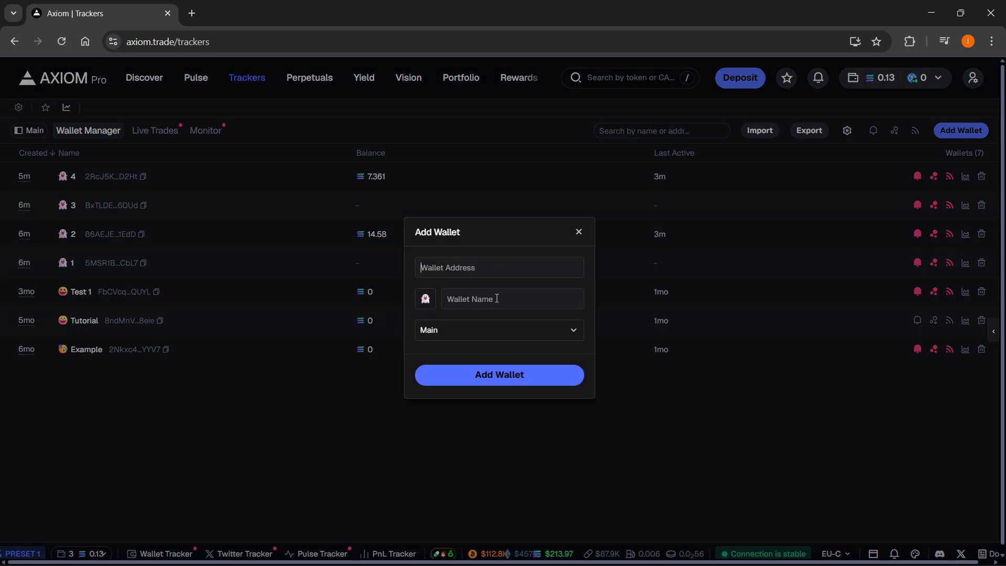
{"action": "left_click", "coordinate": [499, 330]}
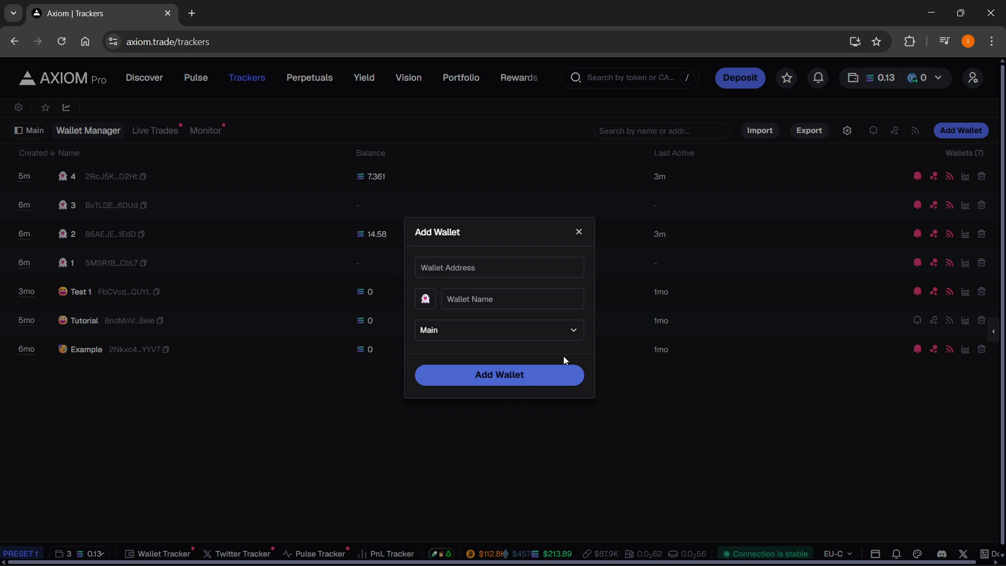
{"action": "left_click", "coordinate": [576, 232]}
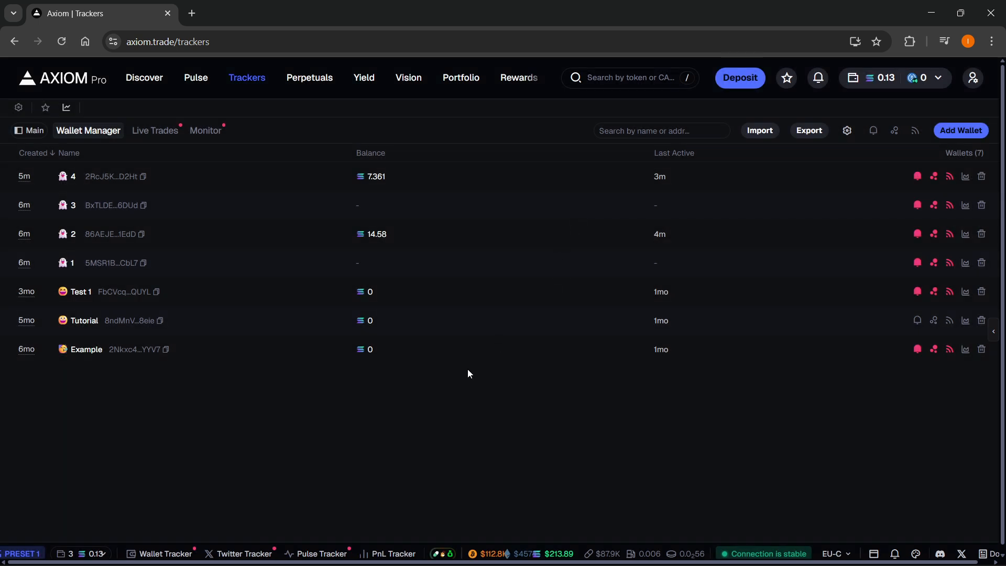
{"action": "mouse_move", "coordinate": [236, 284]}
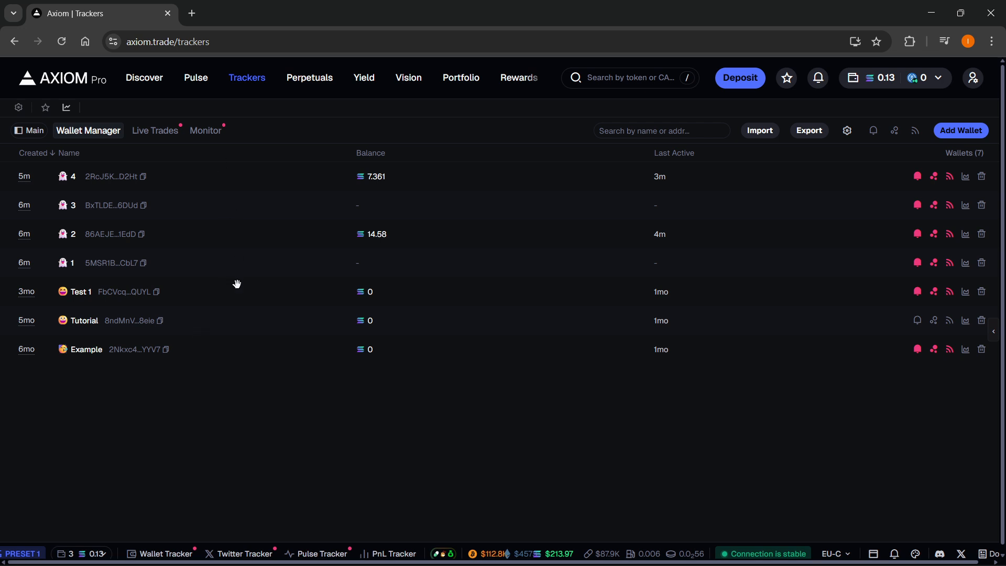
{"action": "mouse_move", "coordinate": [218, 180]}
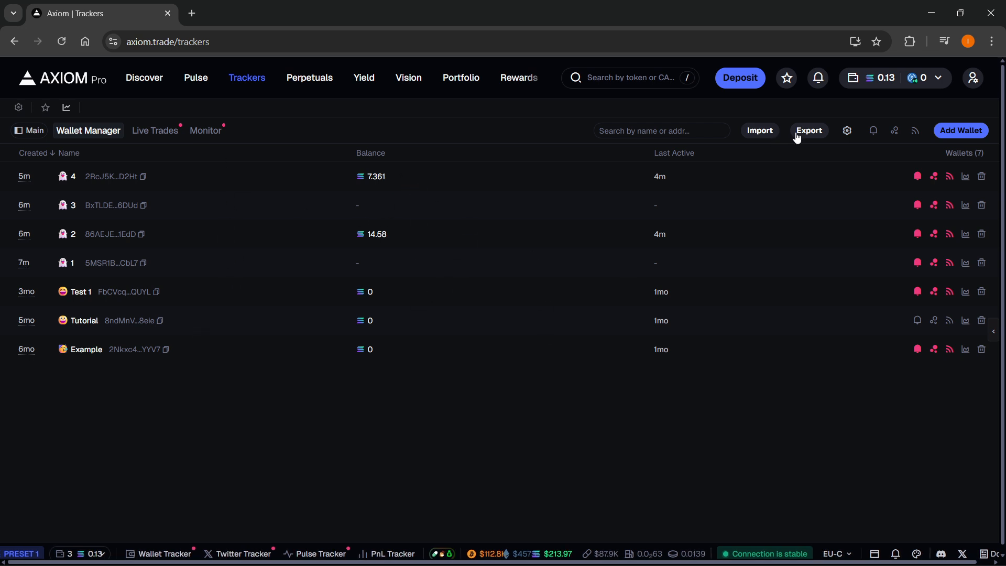
{"action": "left_click", "coordinate": [810, 130]}
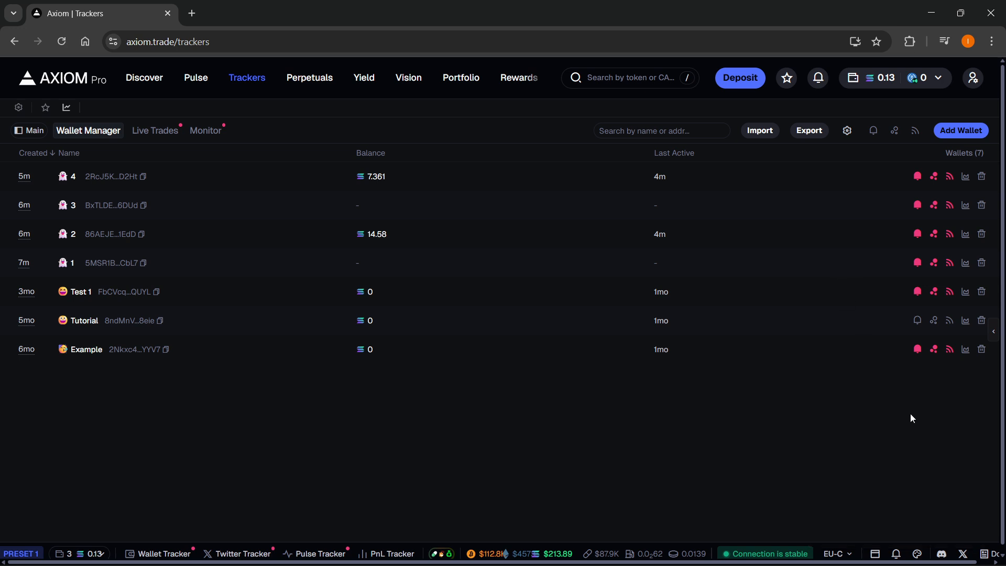
{"action": "mouse_move", "coordinate": [764, 143]}
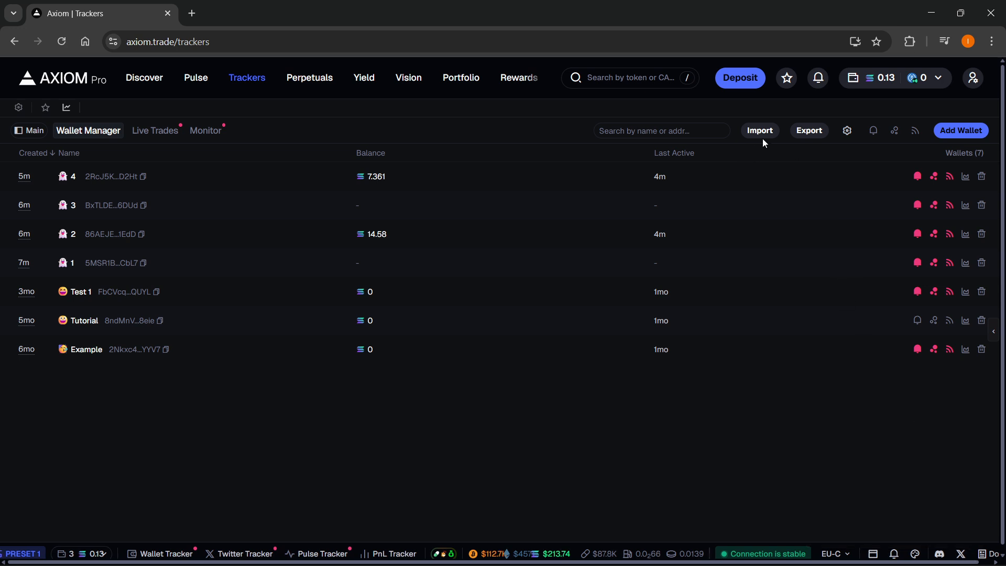
{"action": "left_click", "coordinate": [759, 130]}
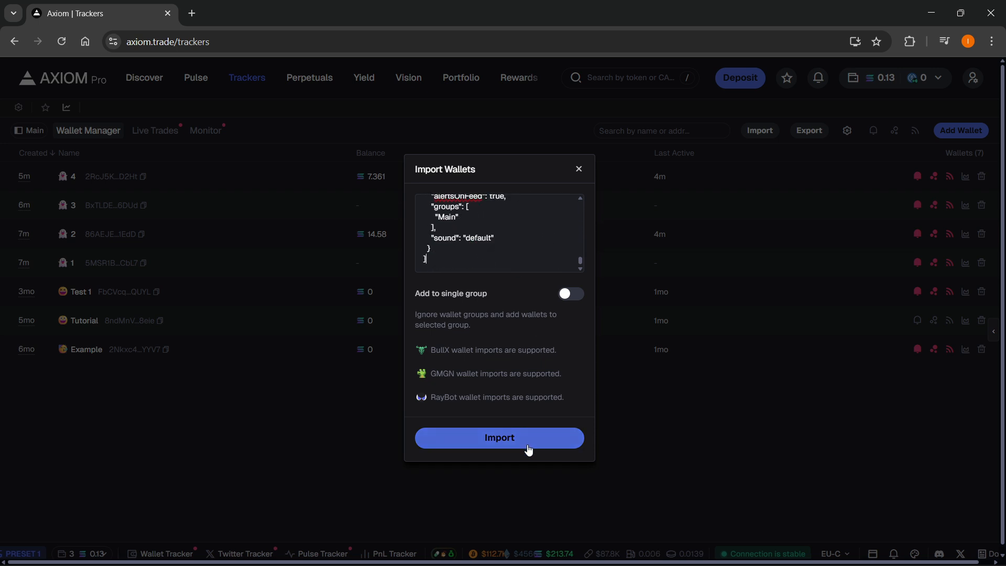
{"action": "left_click", "coordinate": [499, 438]}
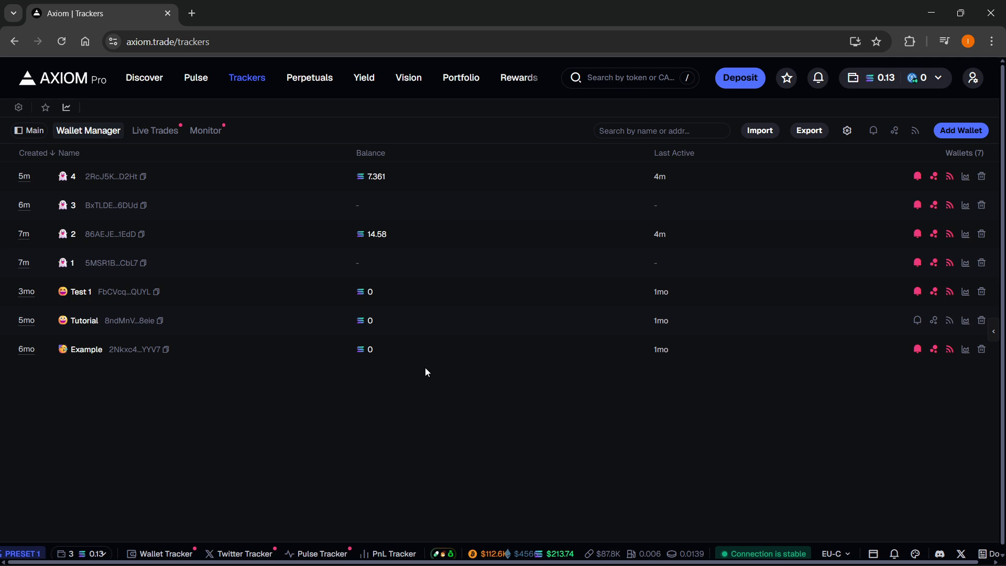
{"action": "mouse_move", "coordinate": [147, 162]}
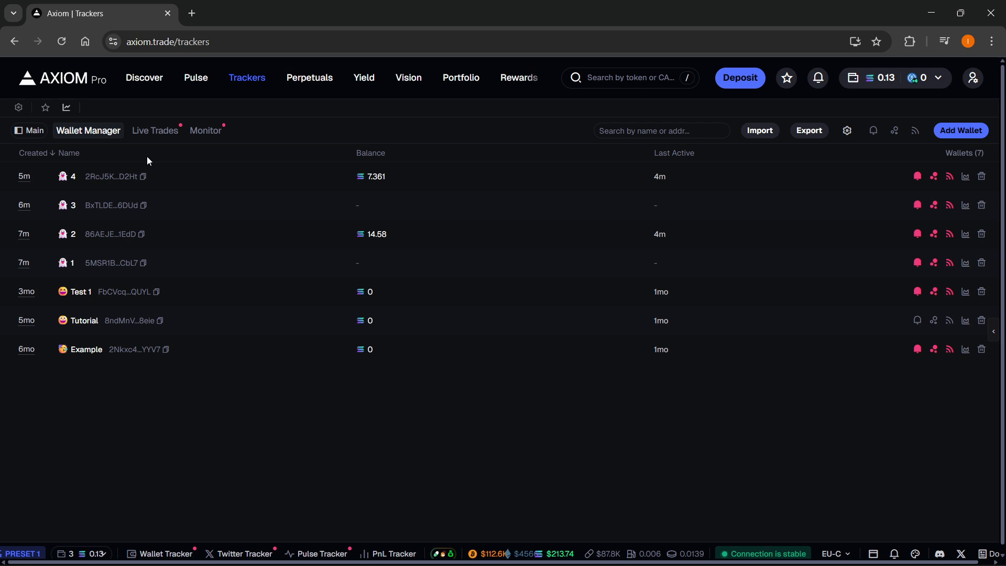
{"action": "mouse_move", "coordinate": [155, 130]}
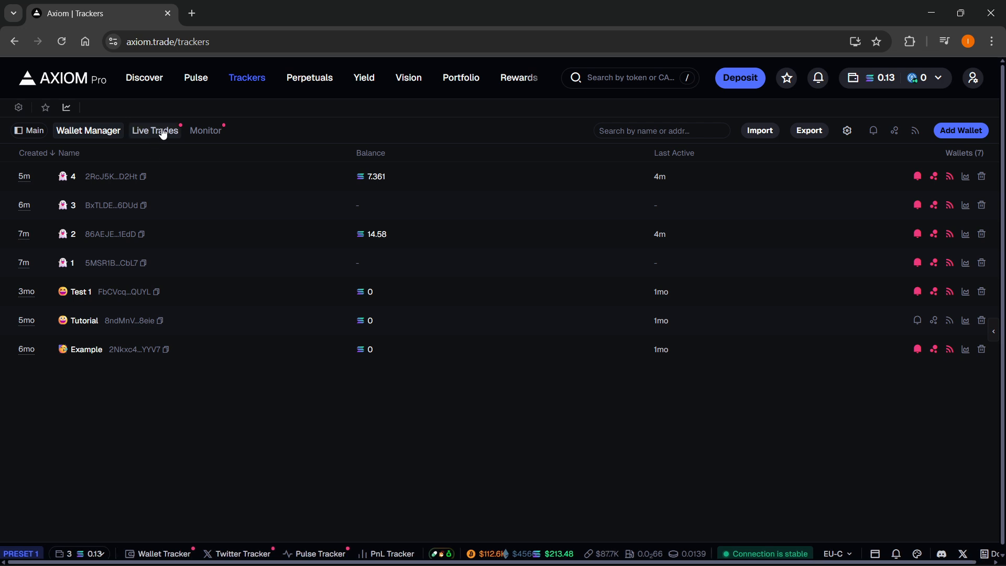
Show the Live Trades feed of tracked-wallet trades with quick buy 1.6895.
{"action": "left_click", "coordinate": [154, 130]}
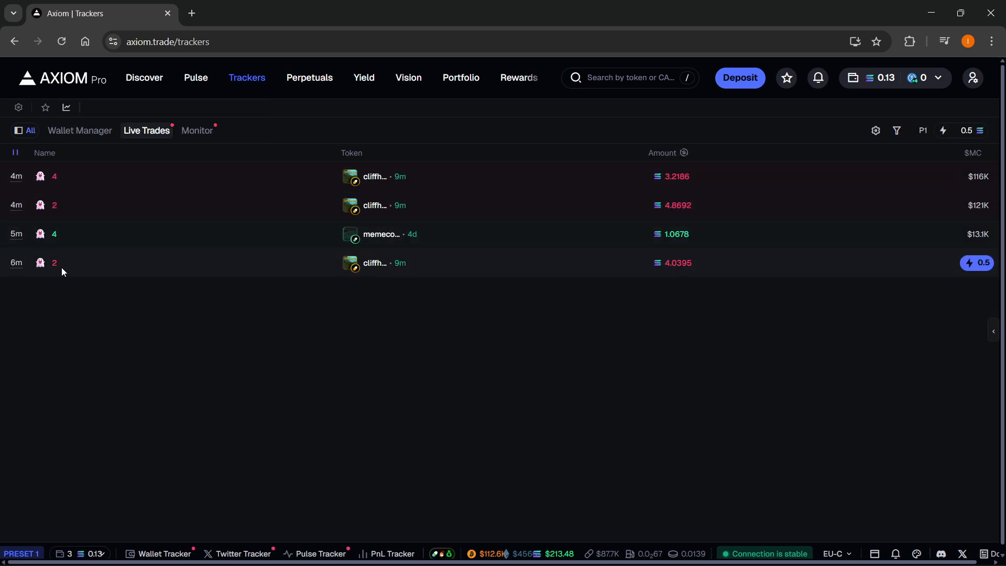
{"action": "left_click", "coordinate": [80, 130]}
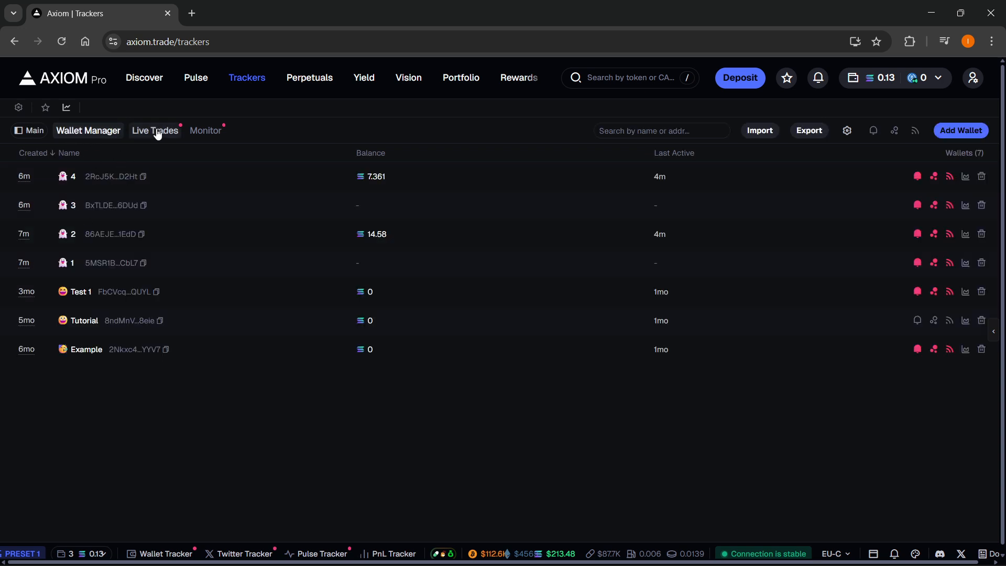
{"action": "left_click", "coordinate": [155, 130]}
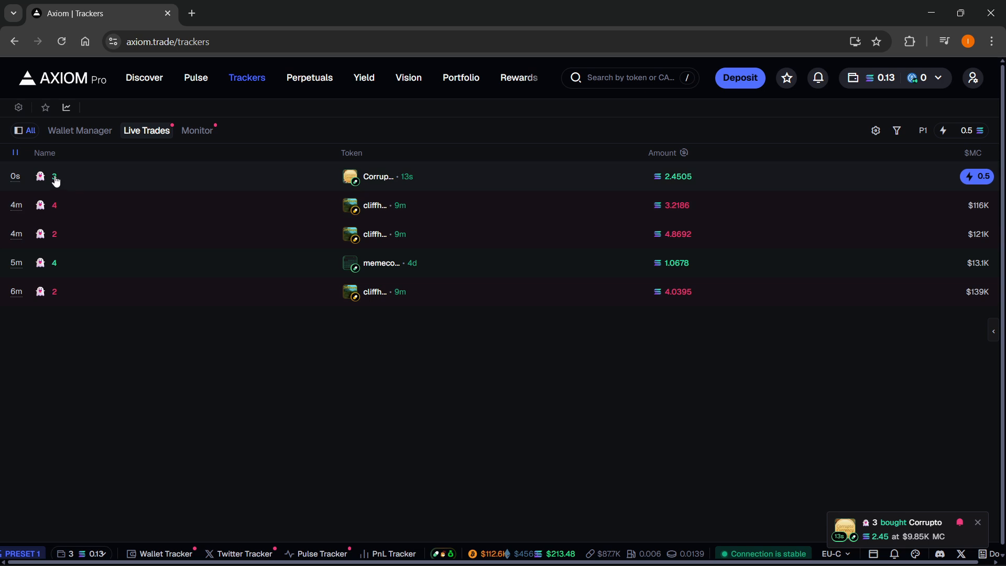
{"action": "left_click", "coordinate": [40, 176]}
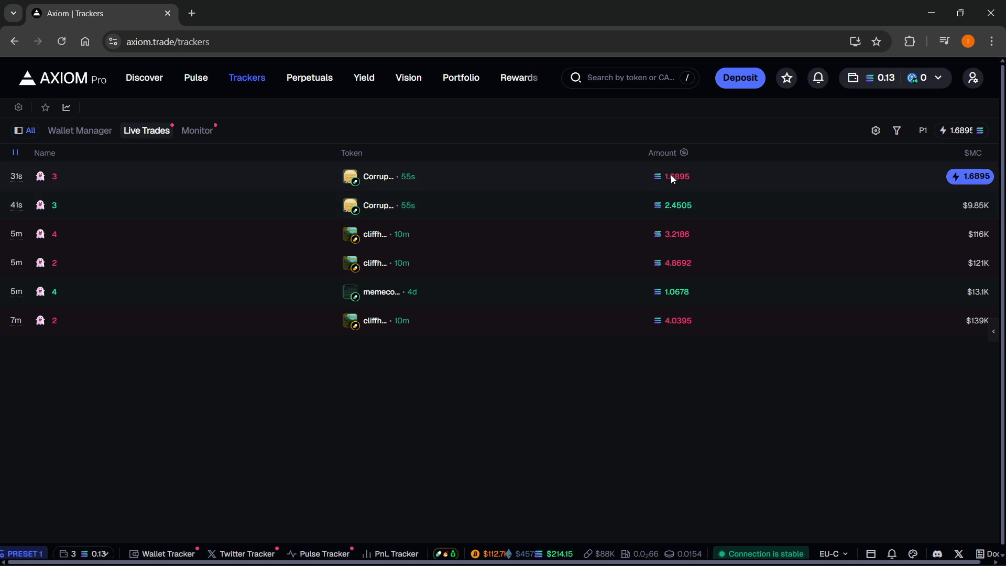
{"action": "mouse_move", "coordinate": [754, 413]}
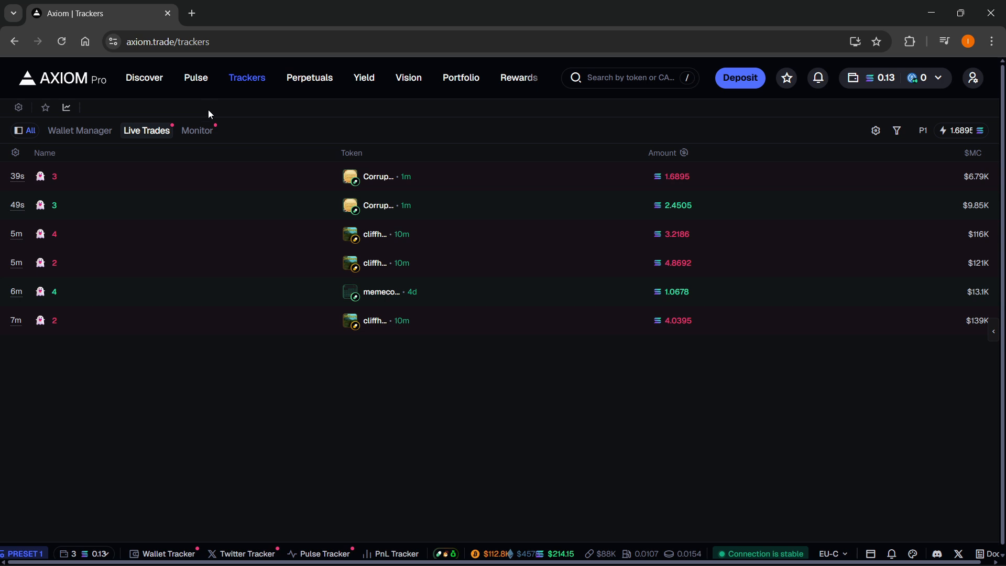
View Monitor, then pin the Wallet Tracker beside Pulse showing its Trades list.
{"action": "left_click", "coordinate": [197, 130]}
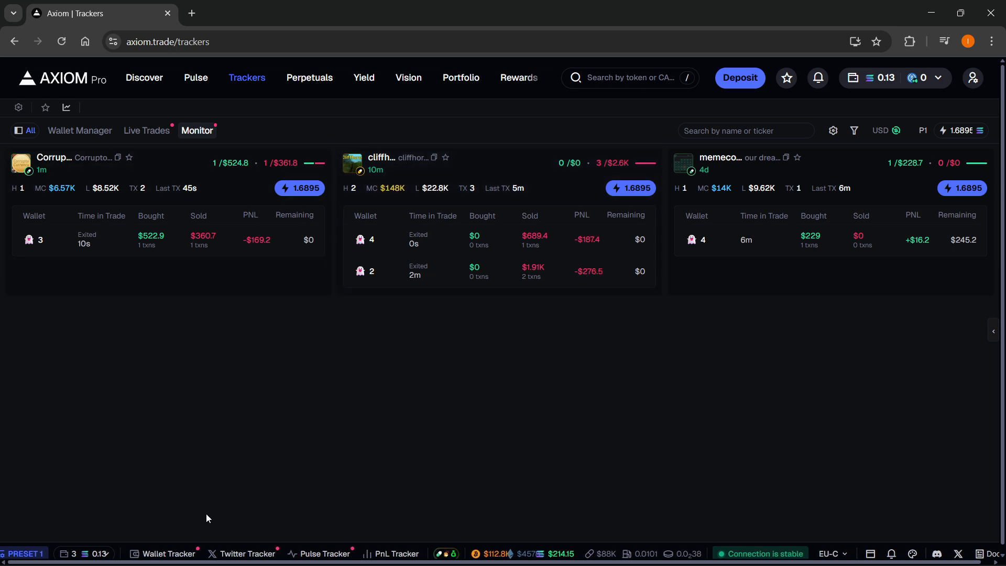
{"action": "left_click", "coordinate": [195, 76]}
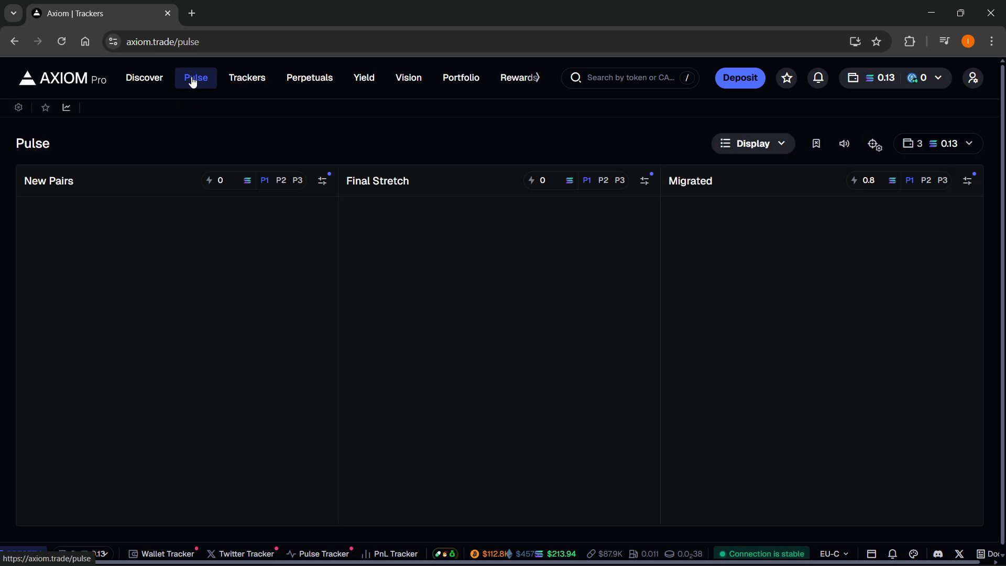
{"action": "left_click", "coordinate": [165, 553]}
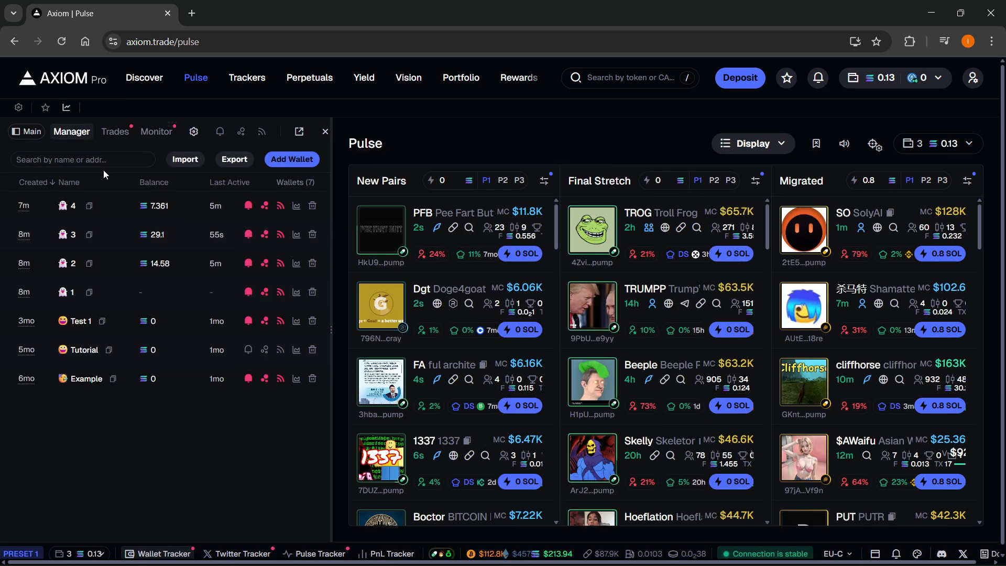
{"action": "left_click", "coordinate": [114, 133]}
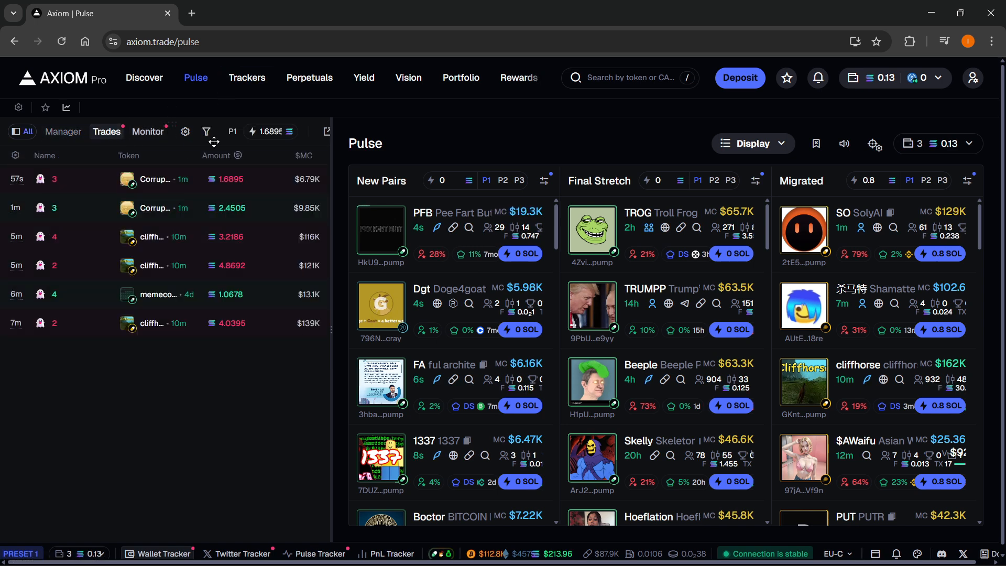